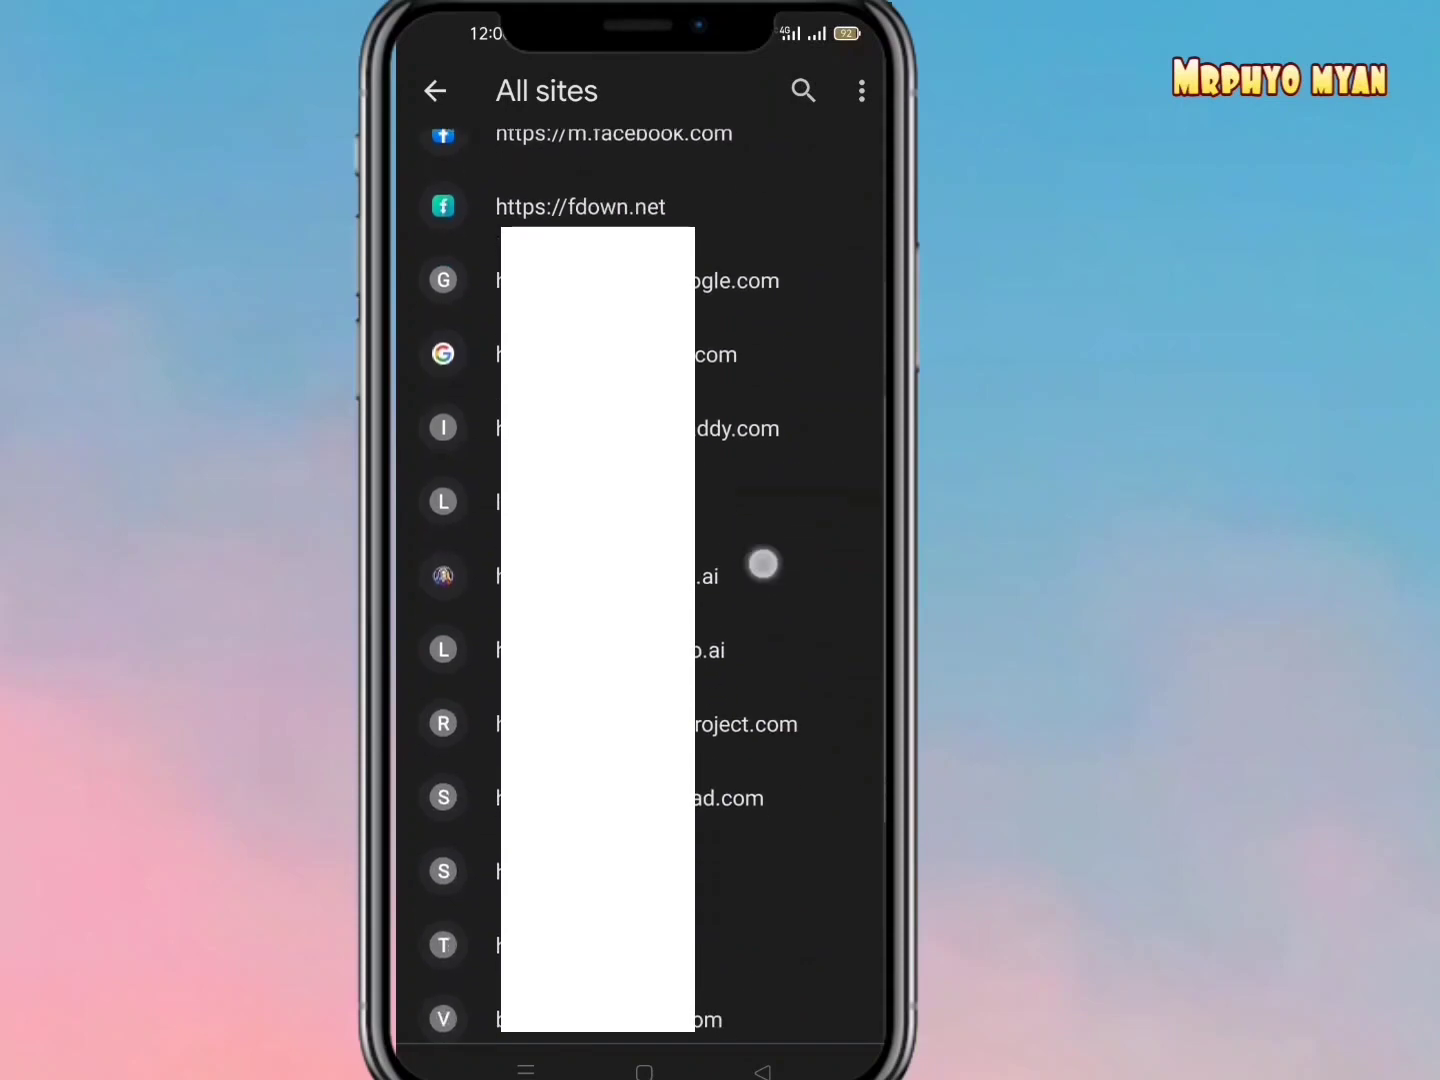
Return from All sites to the Site settings overview and scroll through its list
left_click(435, 91)
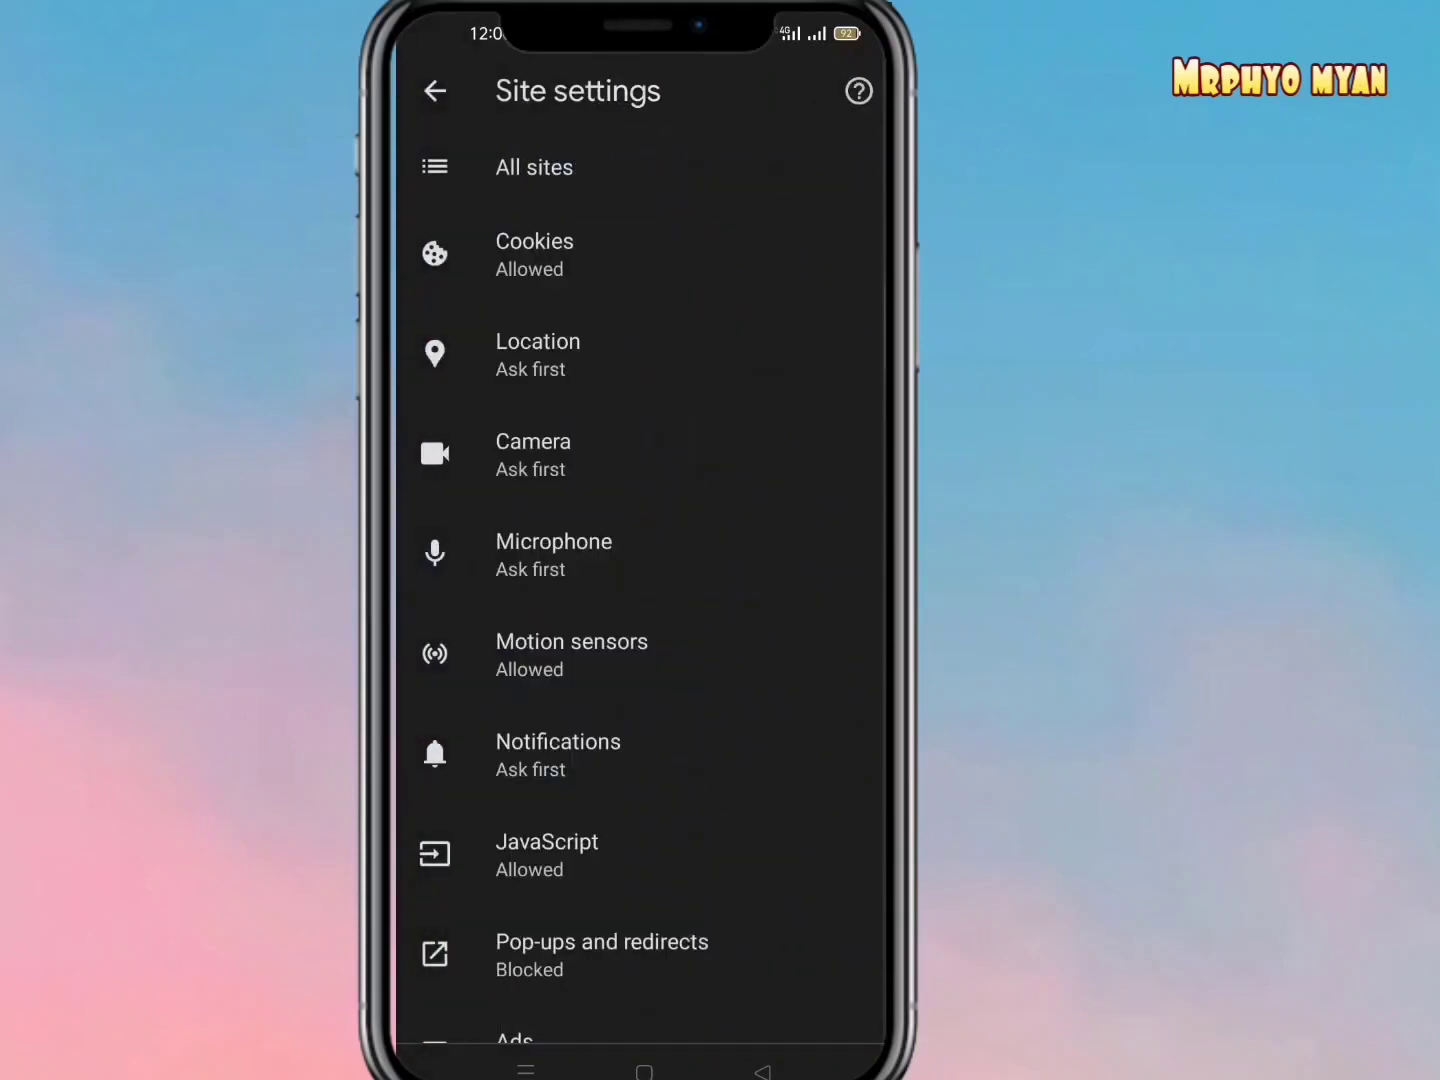
left_click(672, 662)
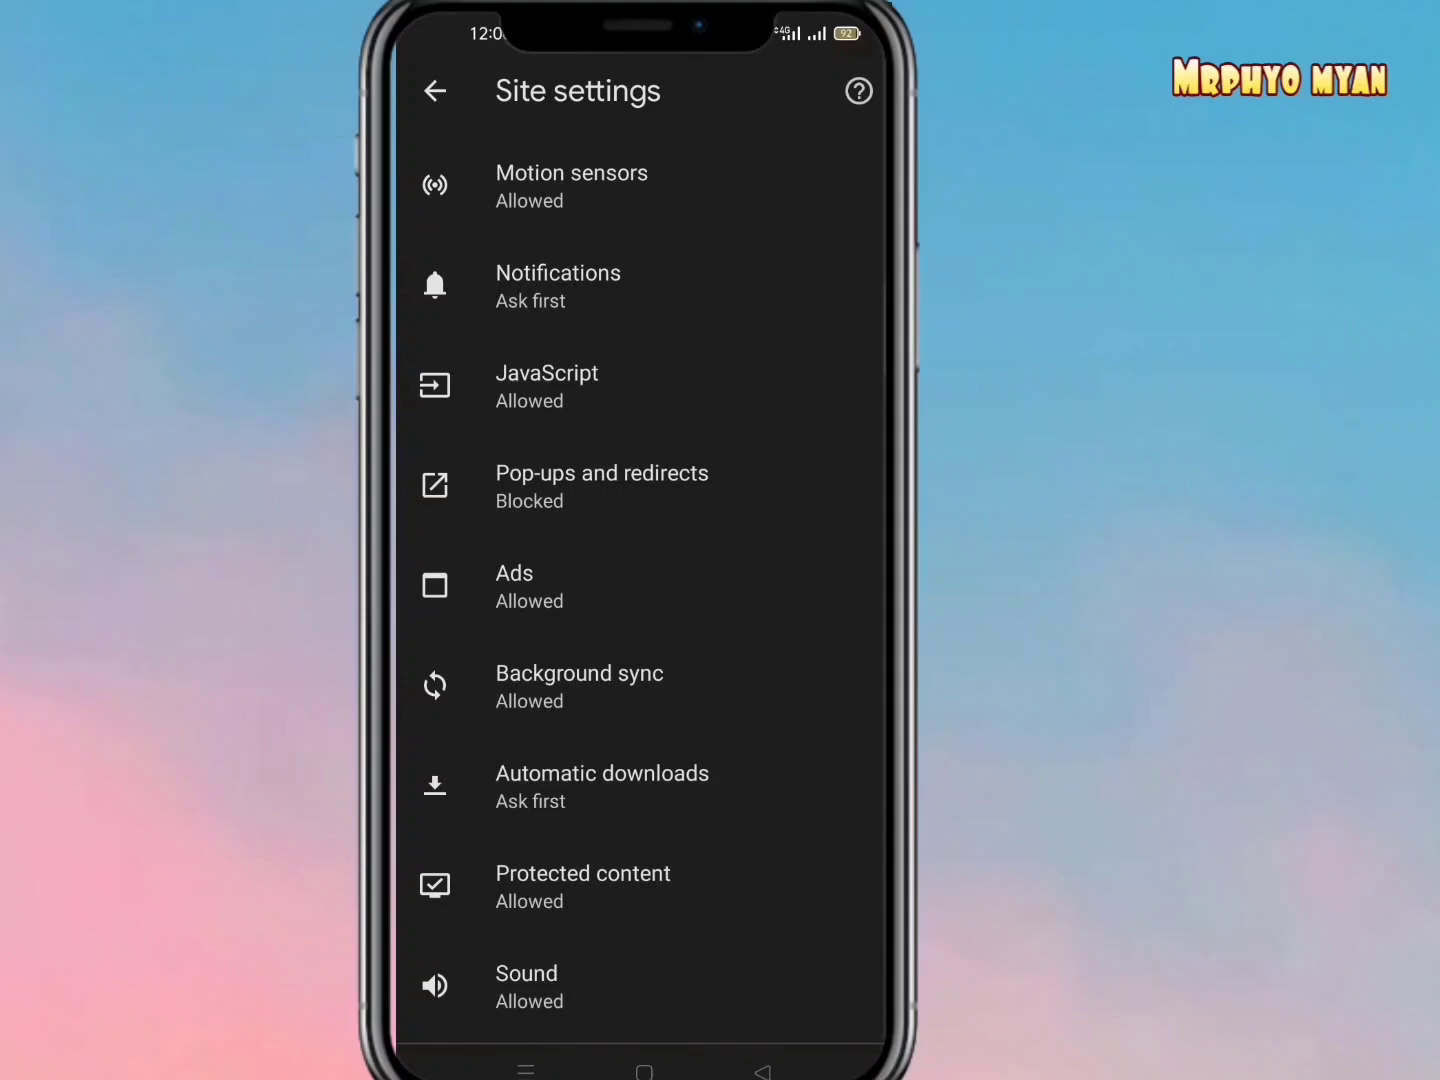
scroll("down", 3)
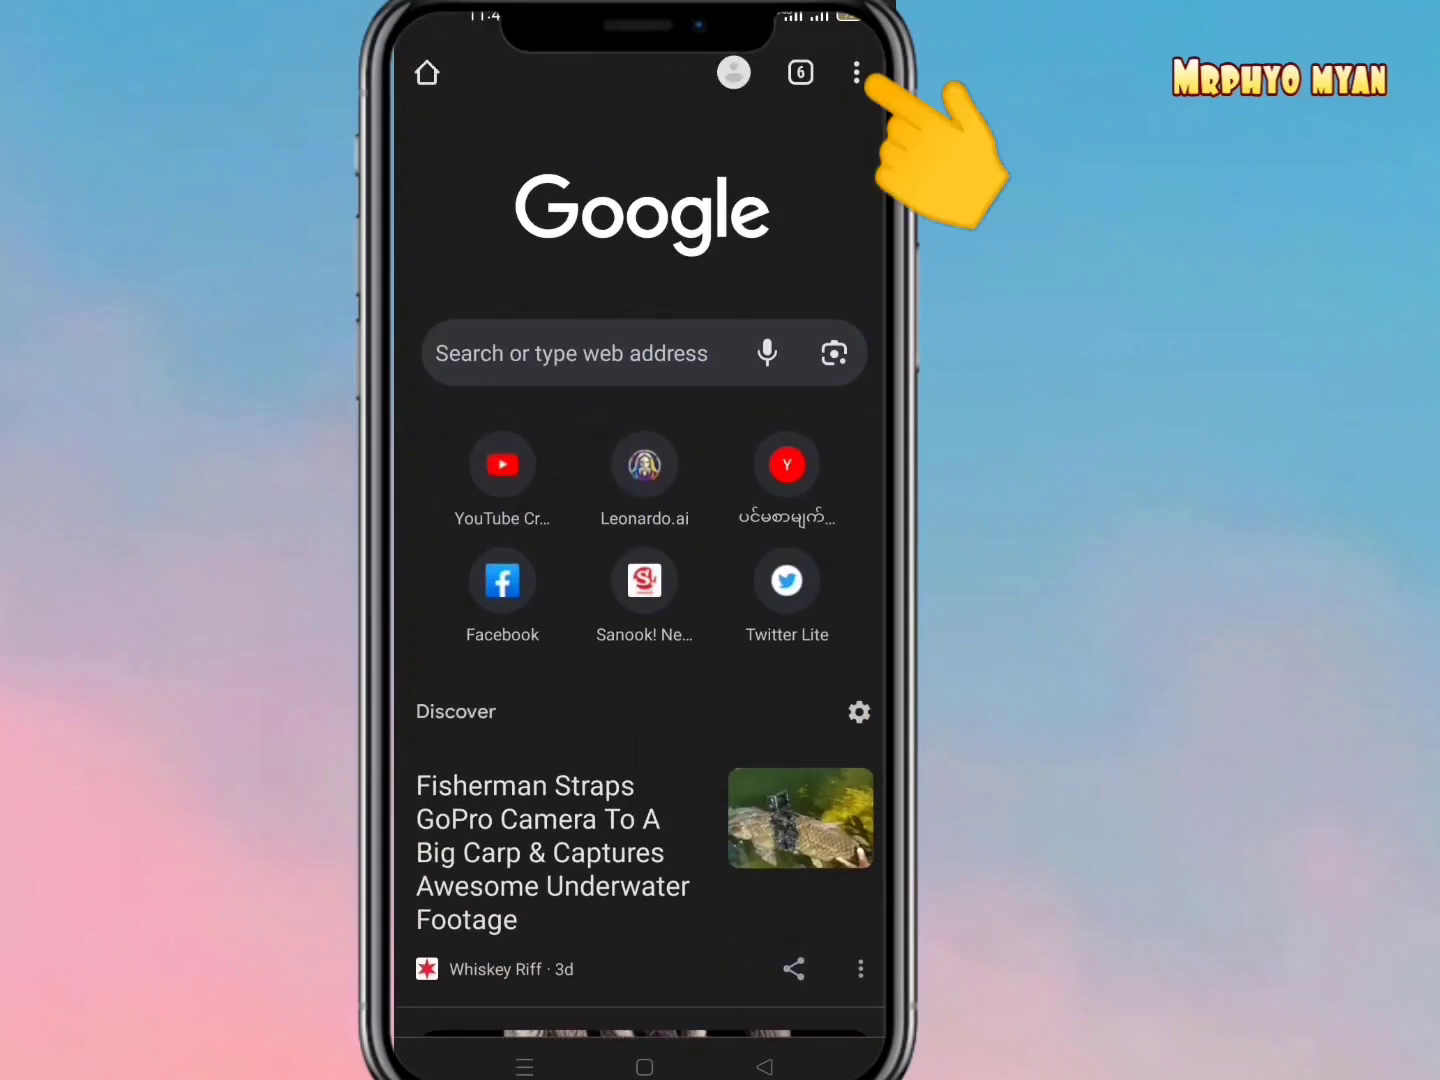
Open Chrome Settings from the three-dot menu and scroll down to the Advanced section
left_click(855, 72)
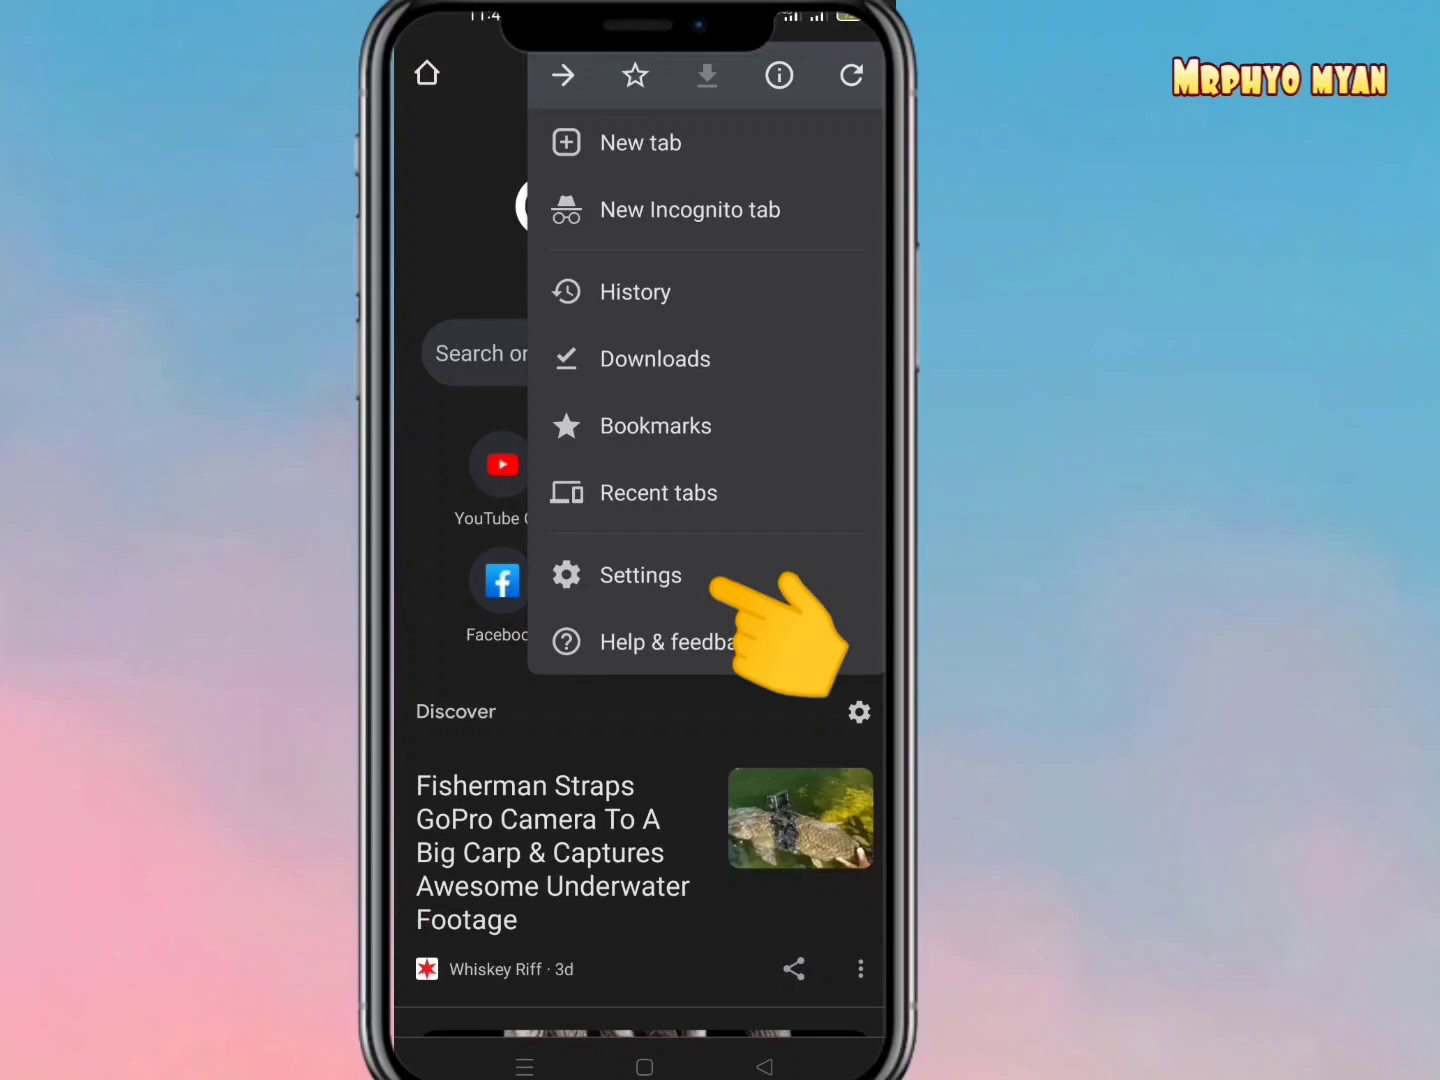
left_click(641, 575)
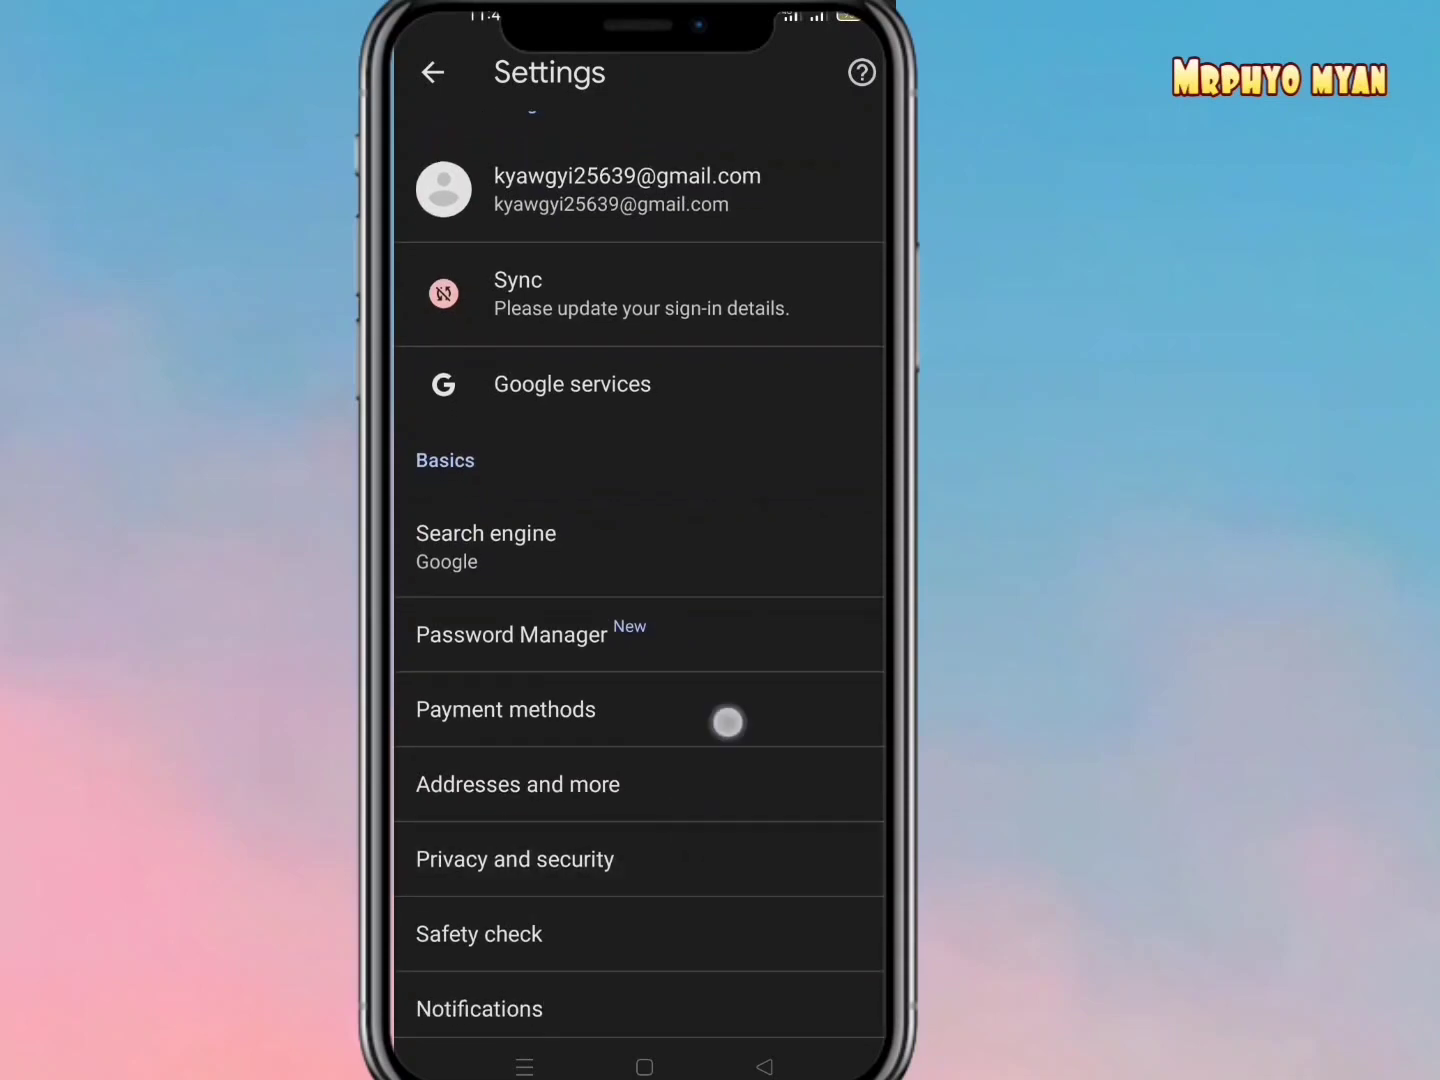
scroll("down", 3)
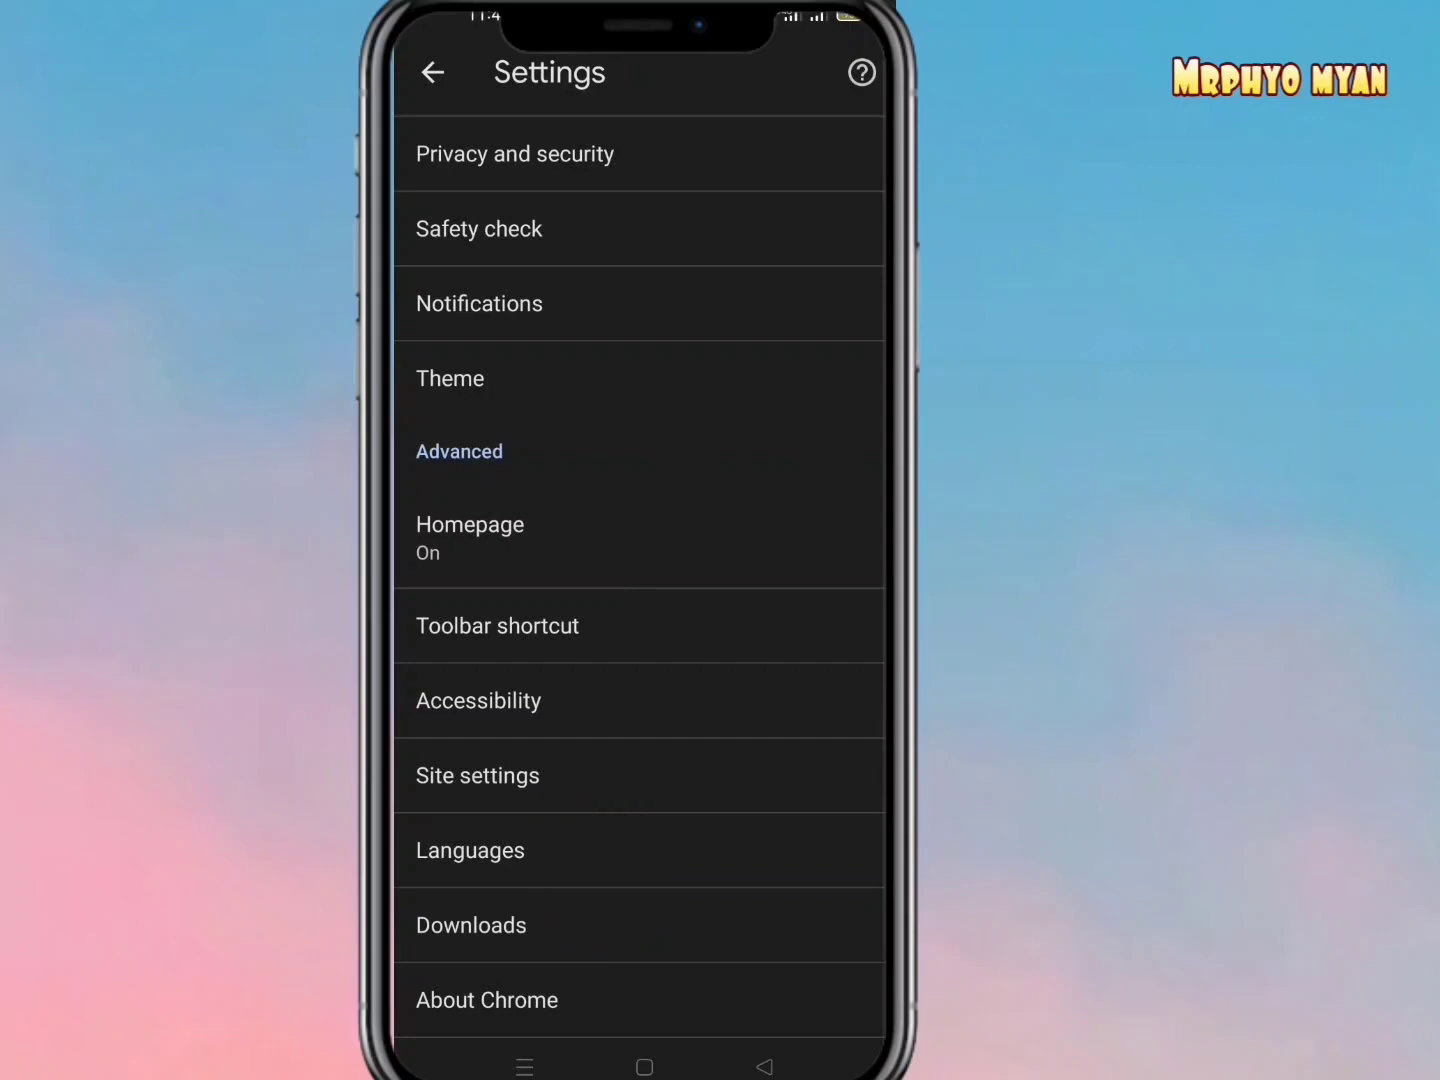
left_click(477, 775)
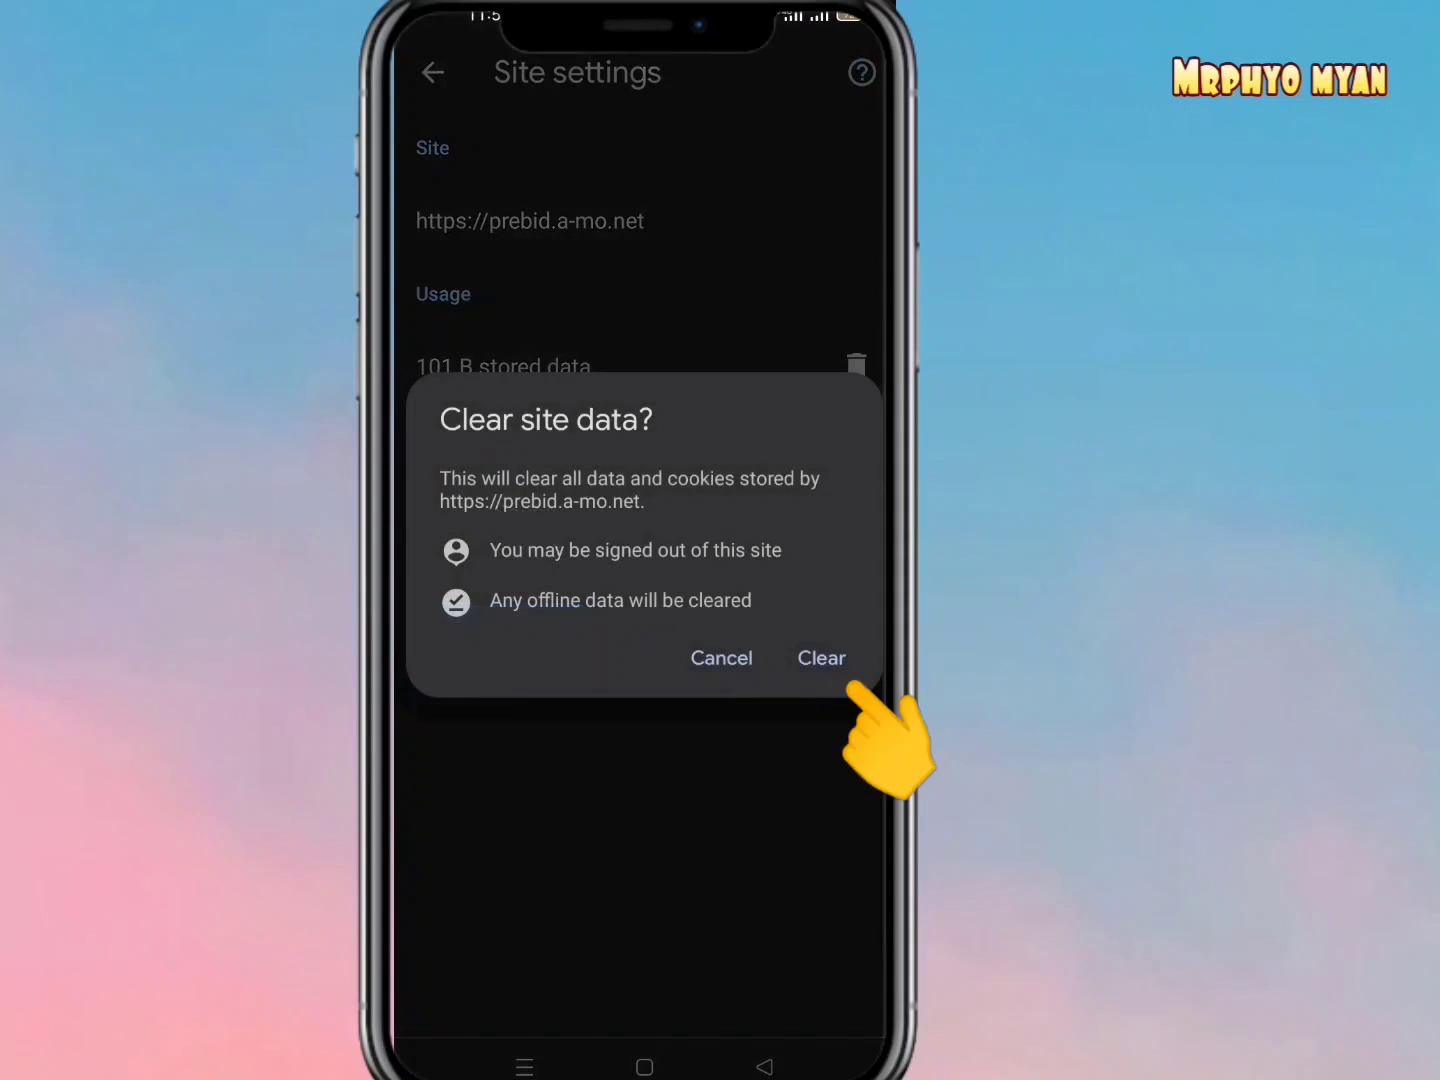
left_click(821, 658)
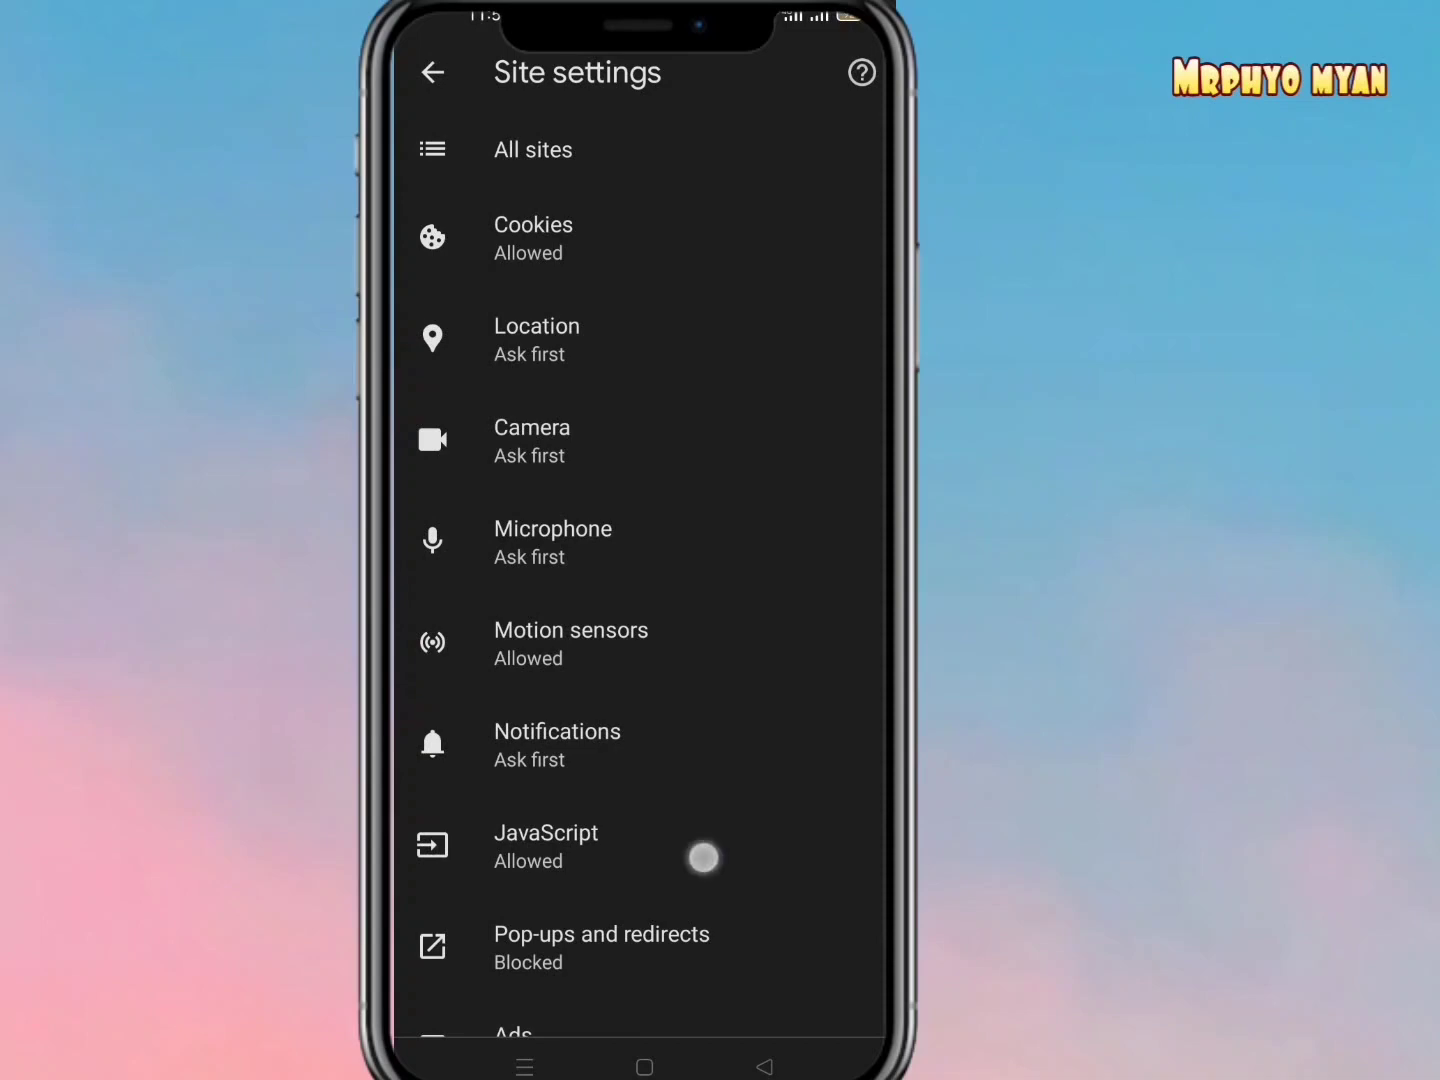
Open the Ads settings page and toggle the intrusive-ads blocking switch twice
scroll("down", 3)
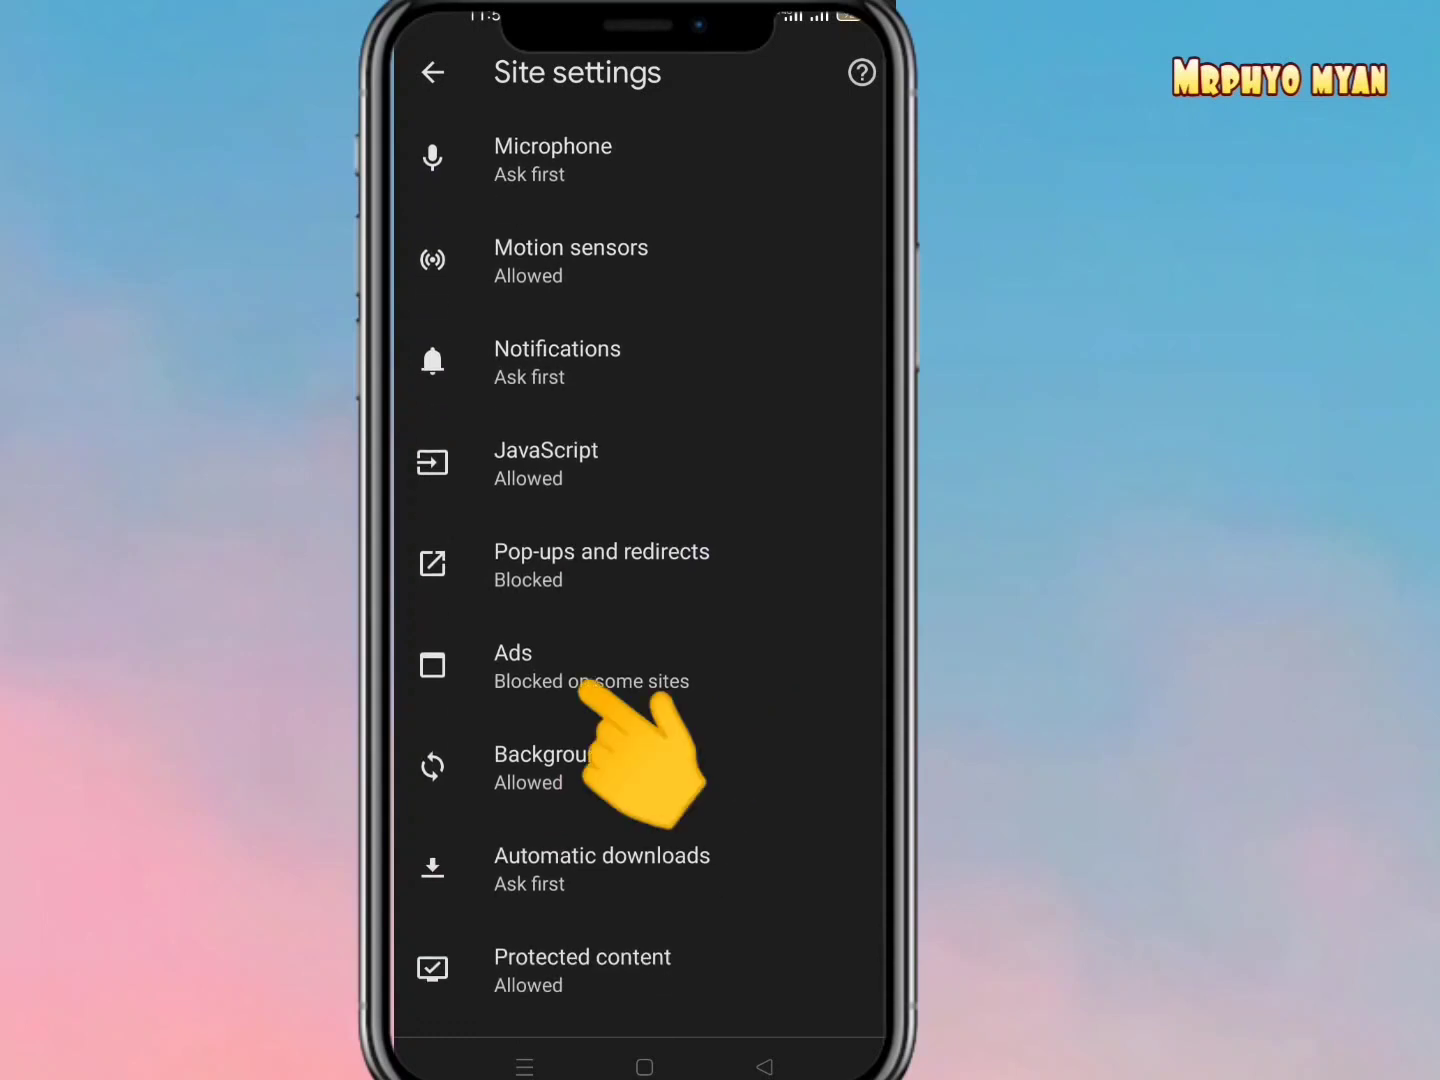
left_click(591, 665)
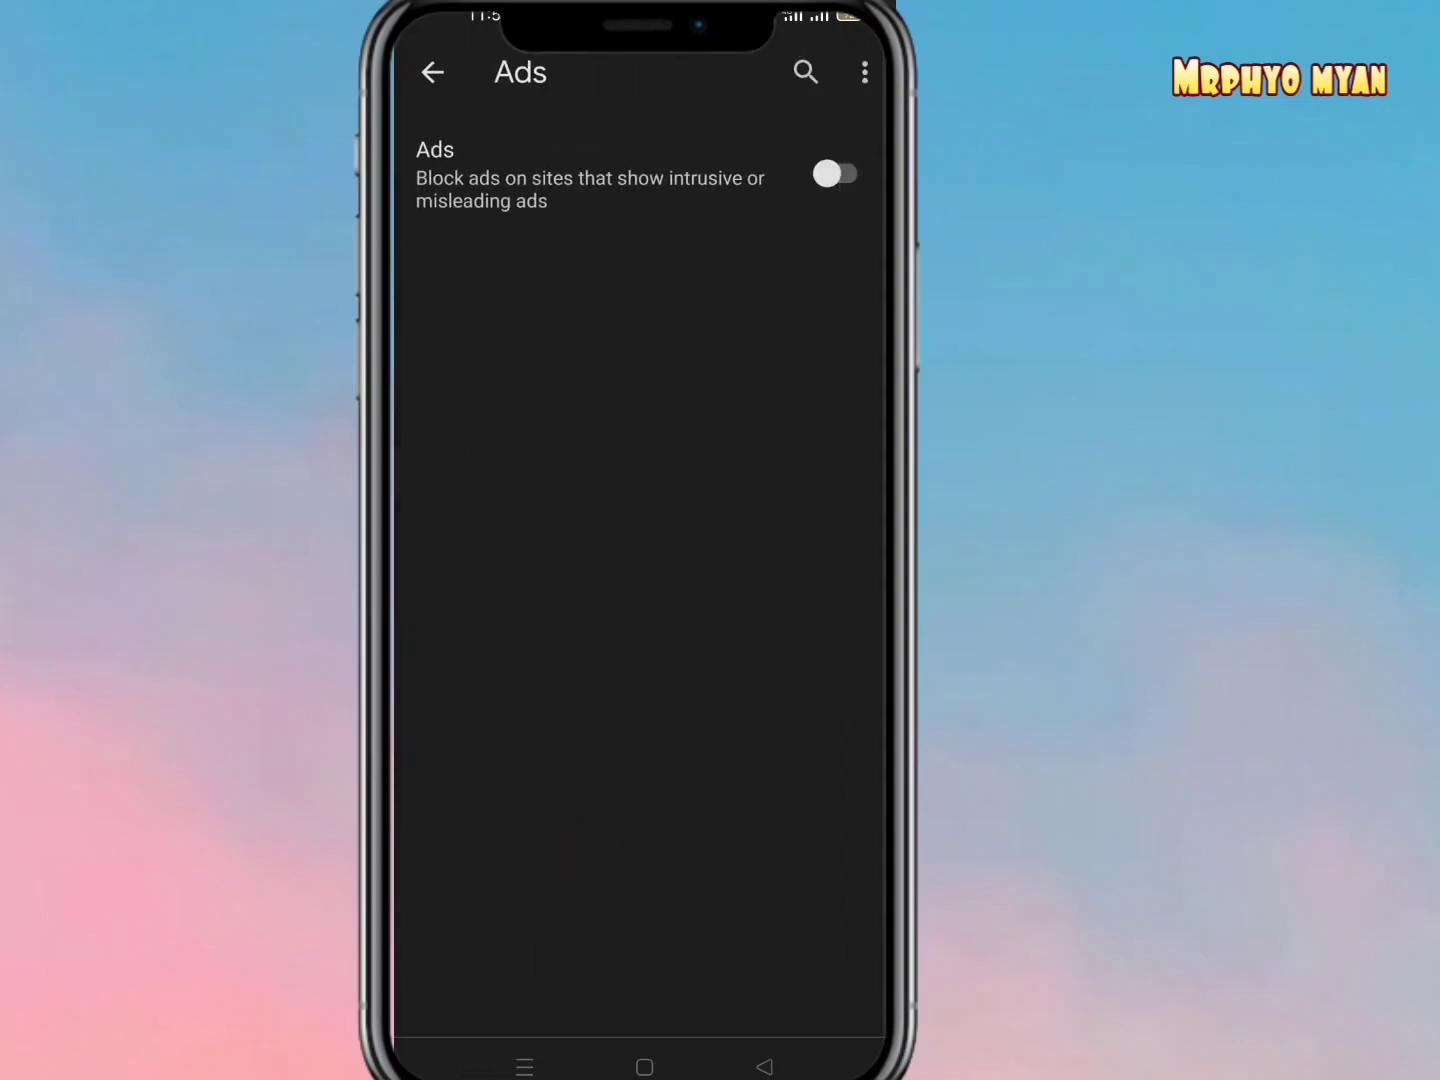
left_click(838, 174)
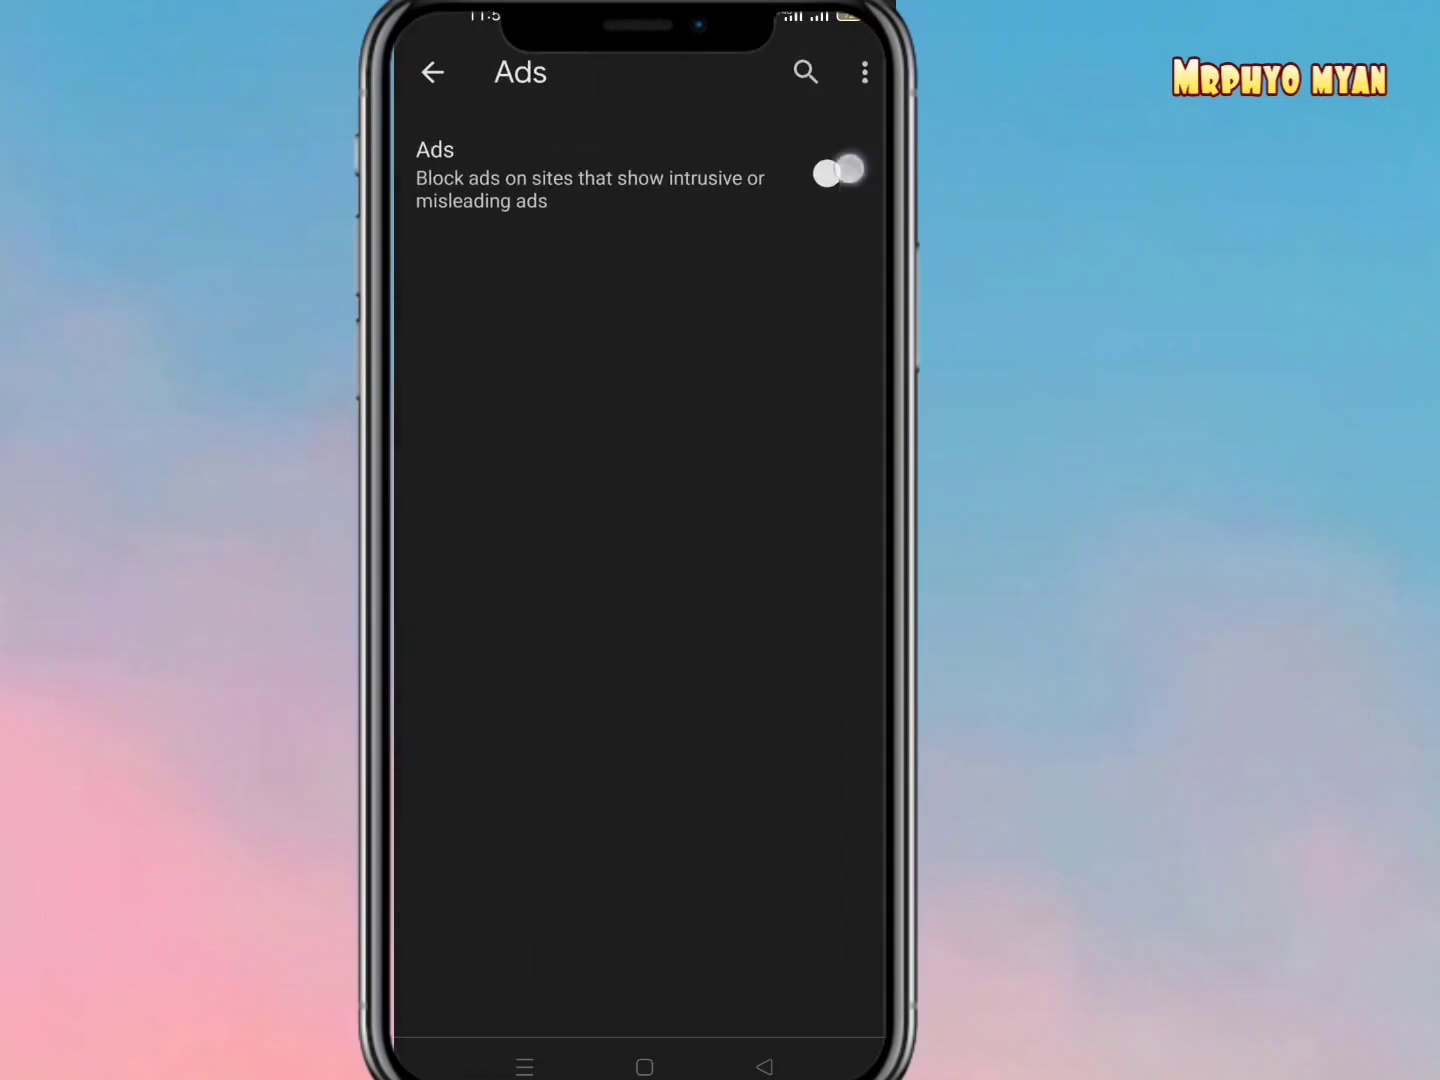
left_click(838, 173)
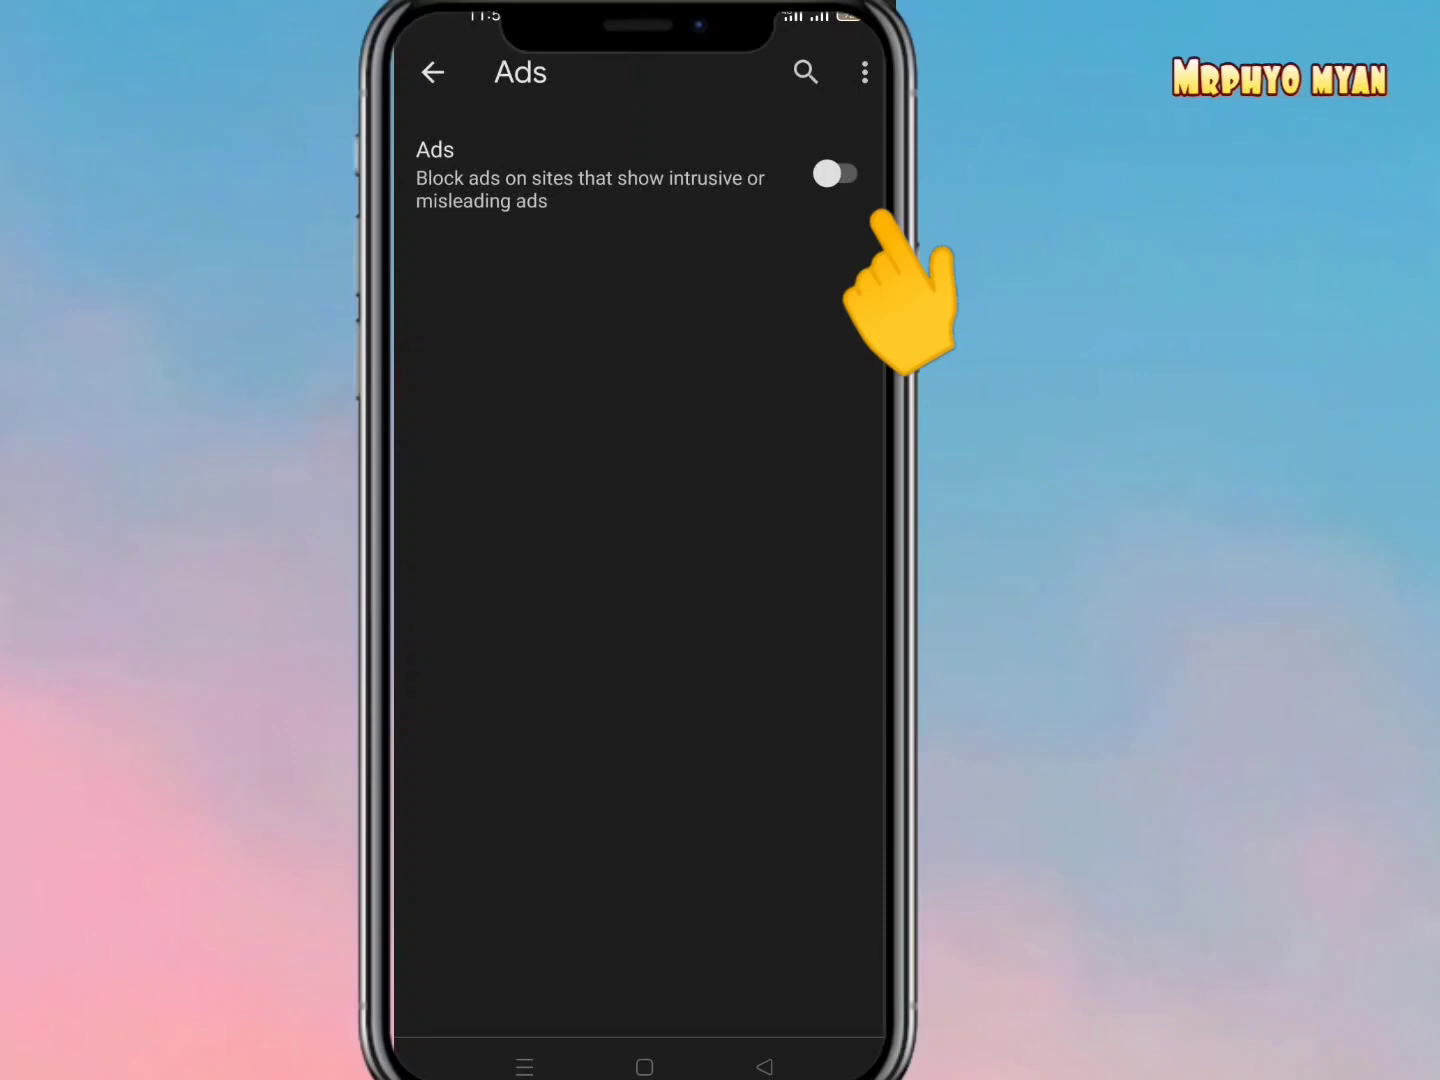
Turn on the Ads toggle, then confirm Site settings shows Ads as Allowed
left_click(838, 174)
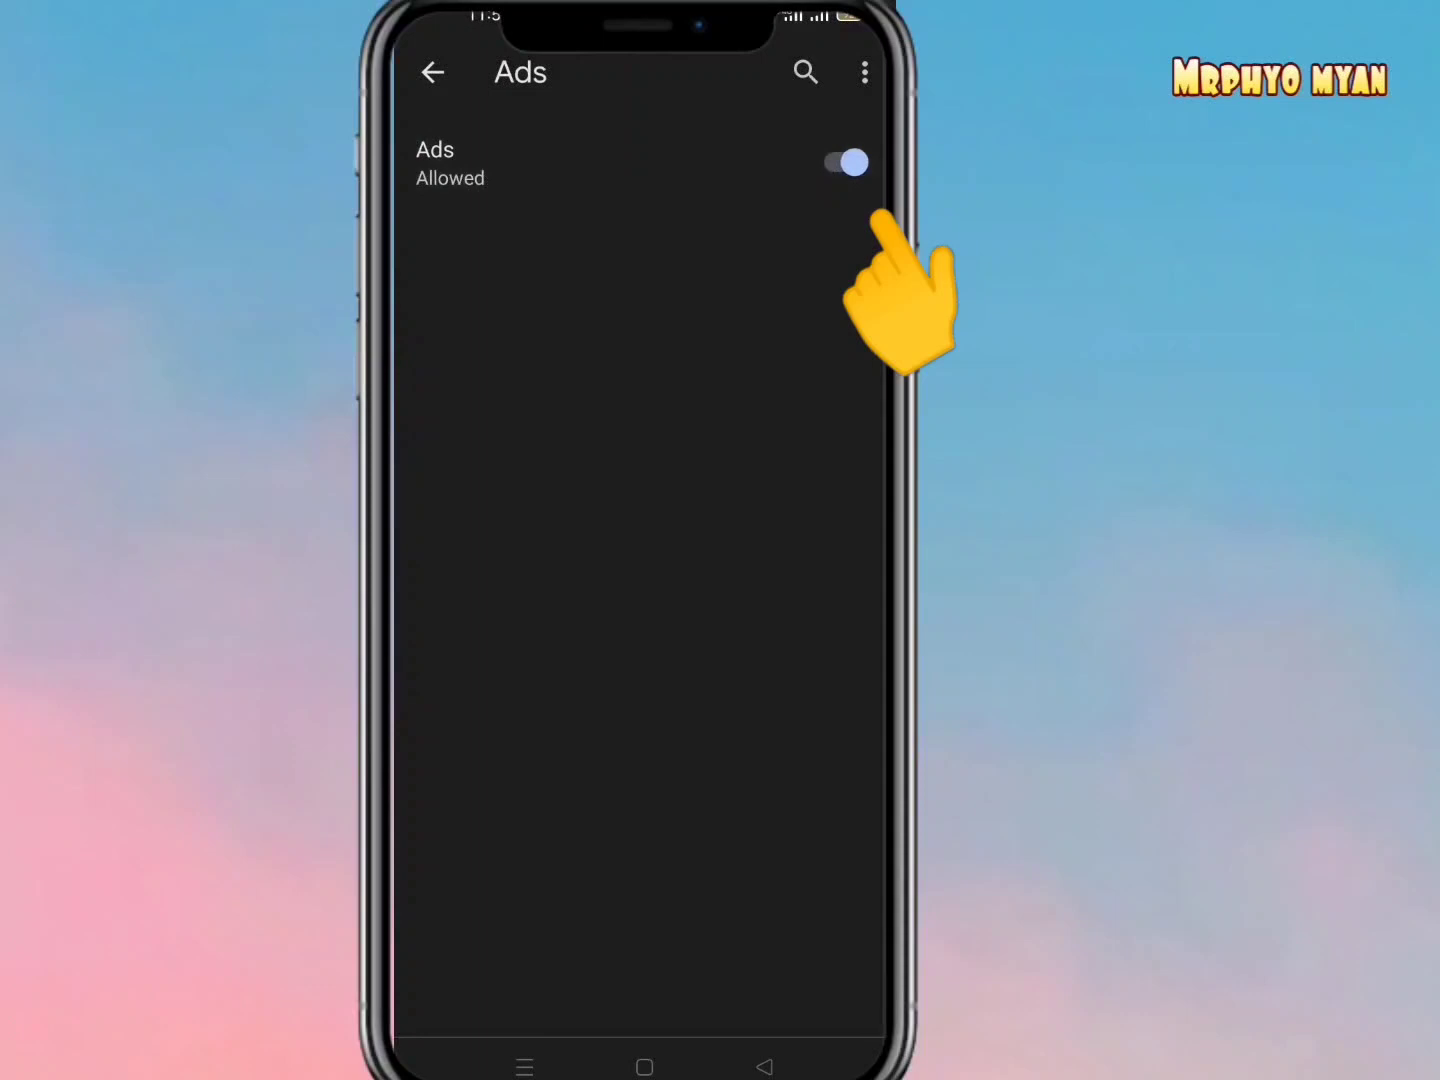
left_click(433, 72)
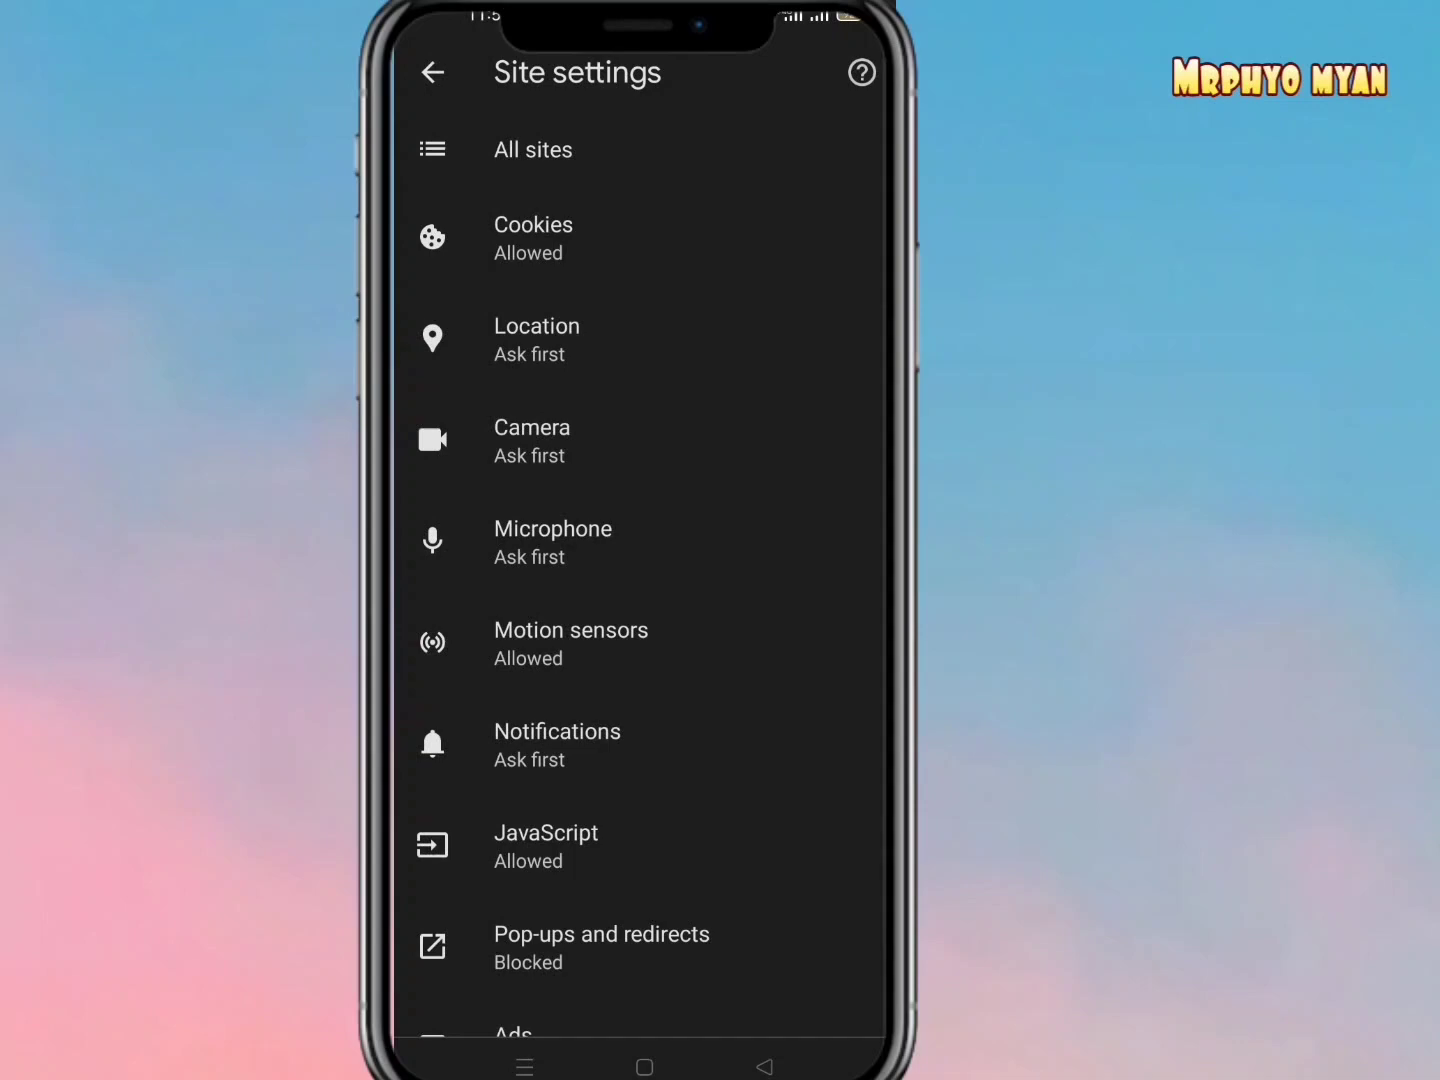
scroll("down", 3)
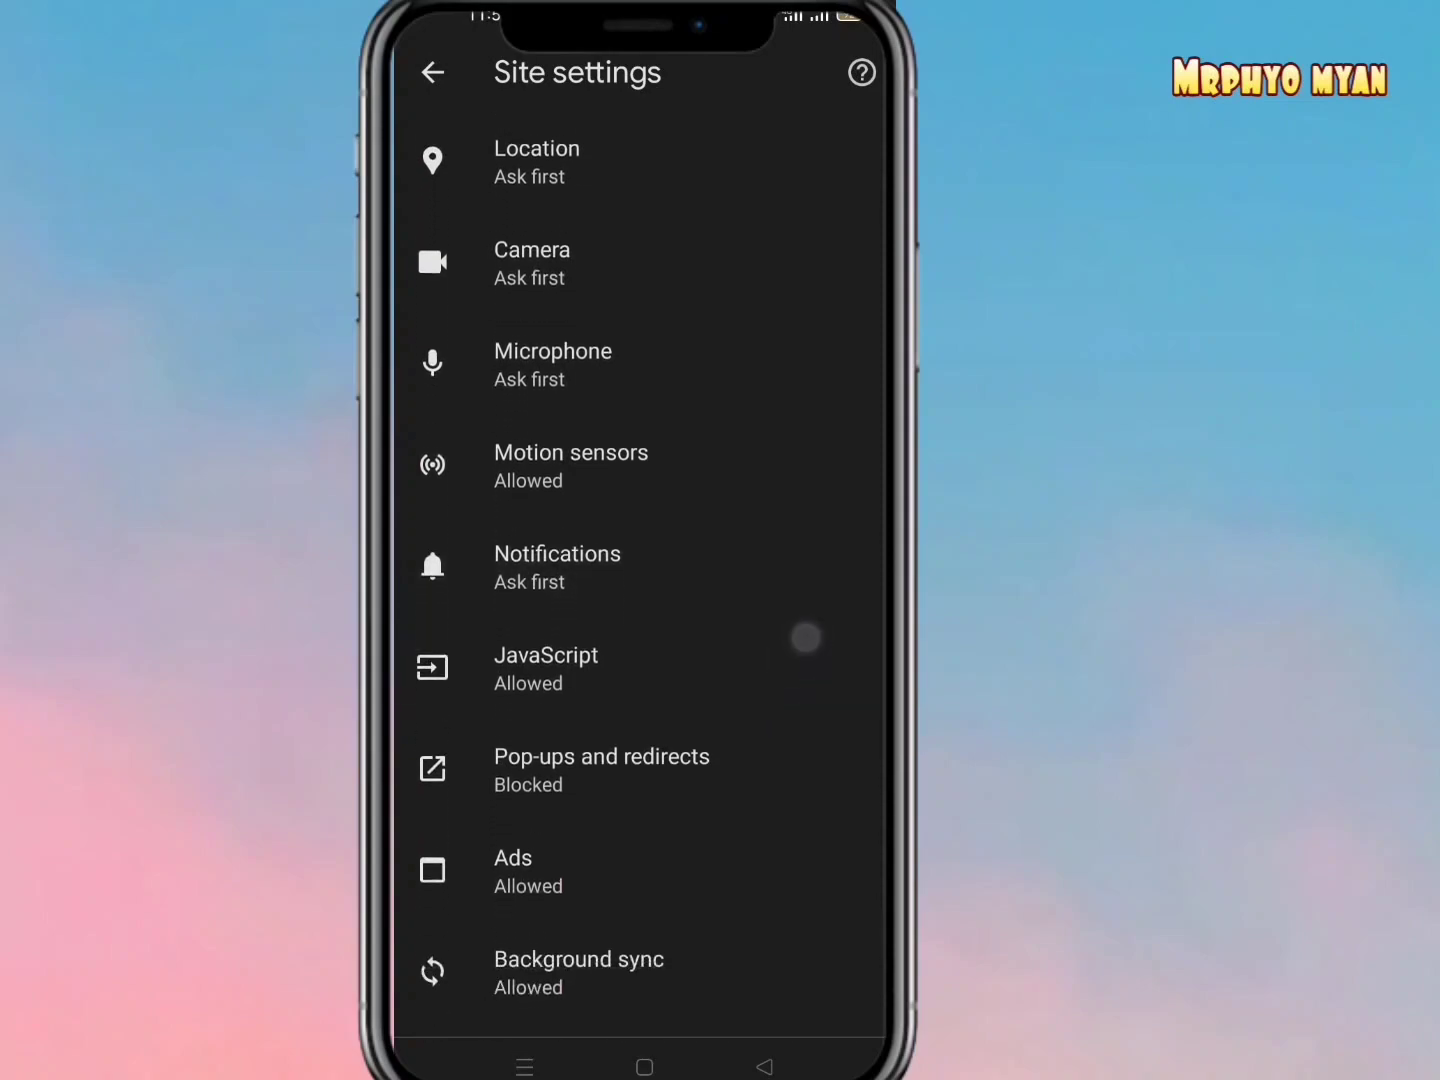